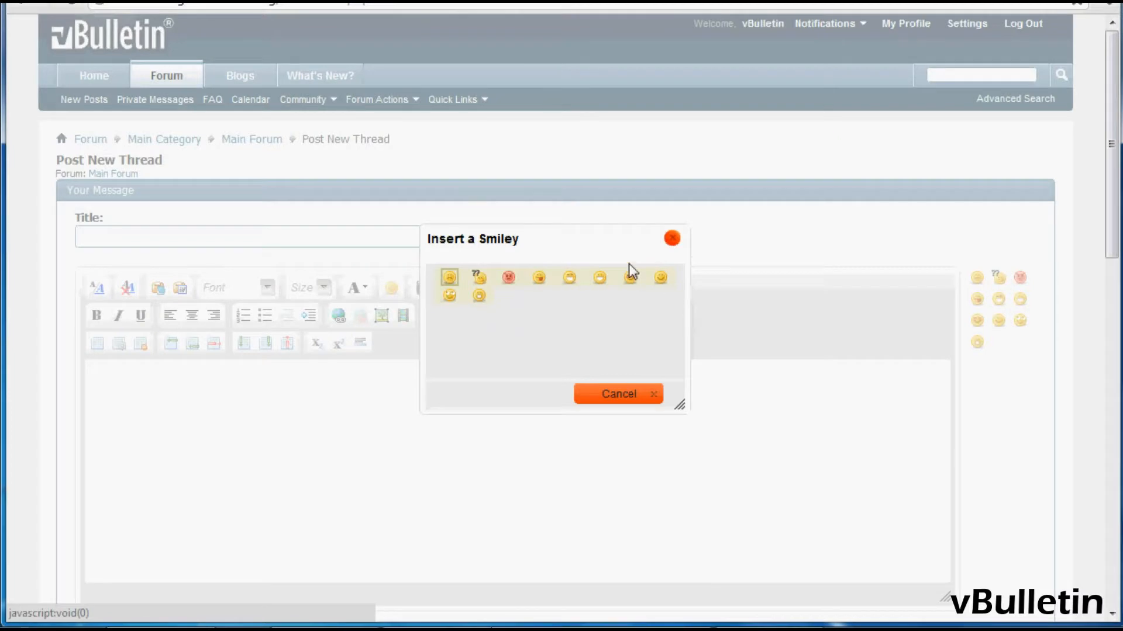
{"action": "mouse_move", "coordinate": [478, 278]}
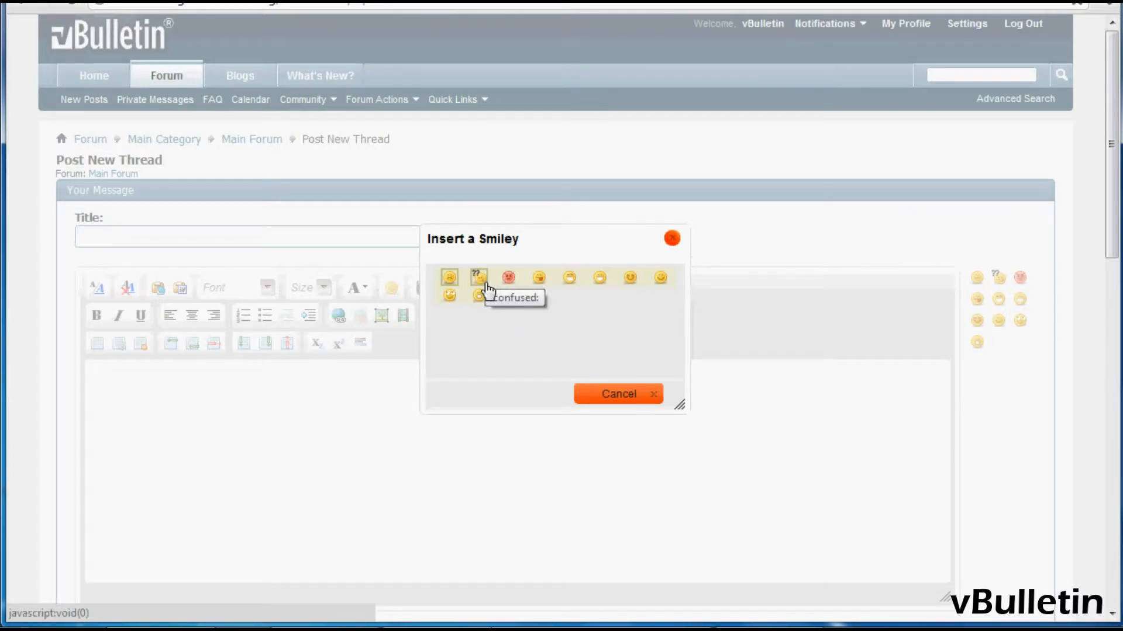
{"action": "mouse_move", "coordinate": [537, 278]}
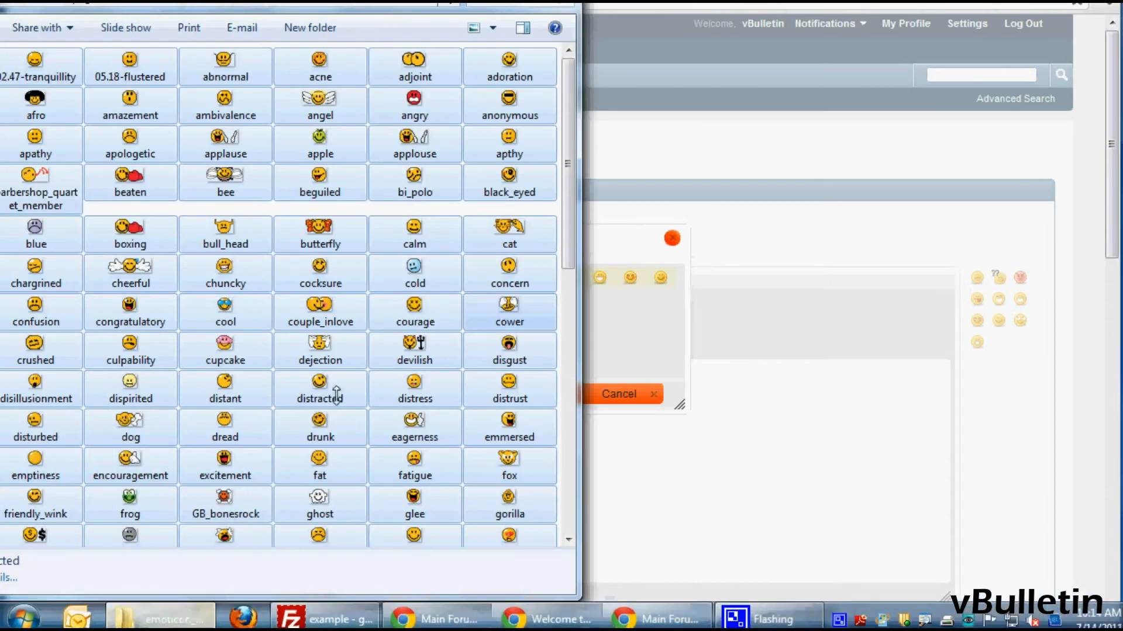
- Switch to FileZilla and open the remote vb4mobile images folder
{"action": "scroll", "scroll_direction": "down", "scroll_amount": 3}
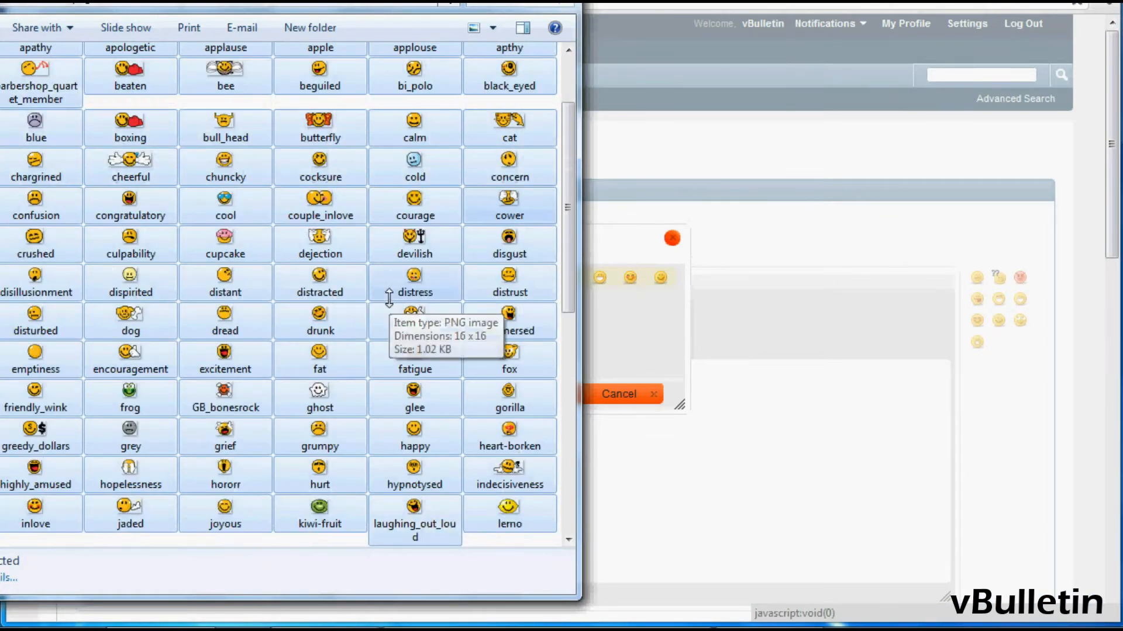
{"action": "scroll", "scroll_direction": "down", "scroll_amount": 3}
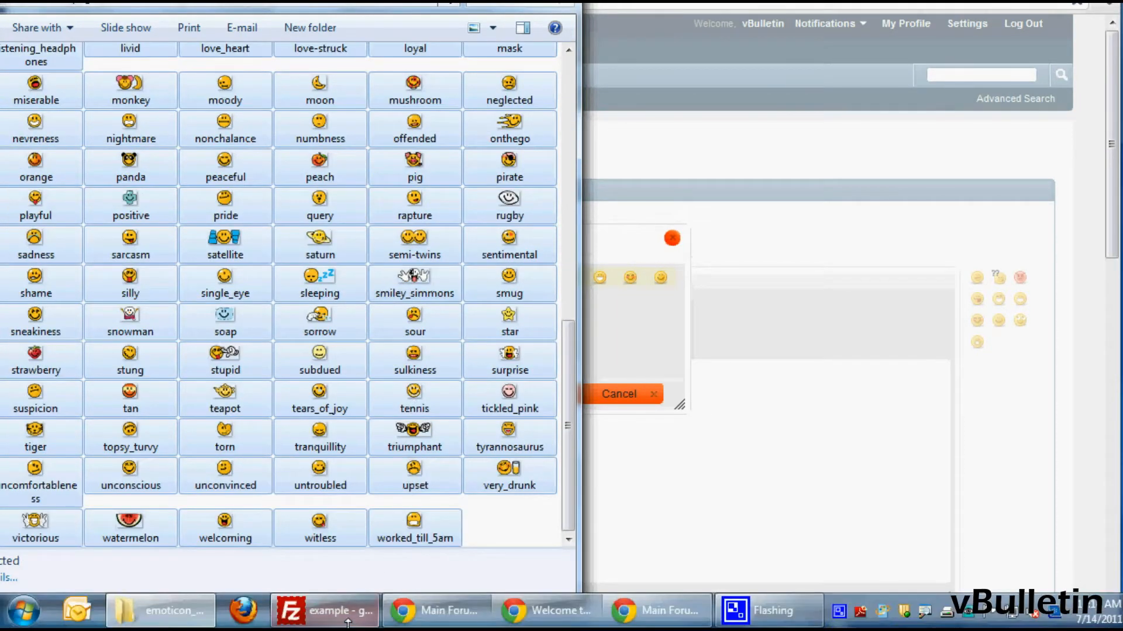
{"action": "left_click", "coordinate": [323, 610]}
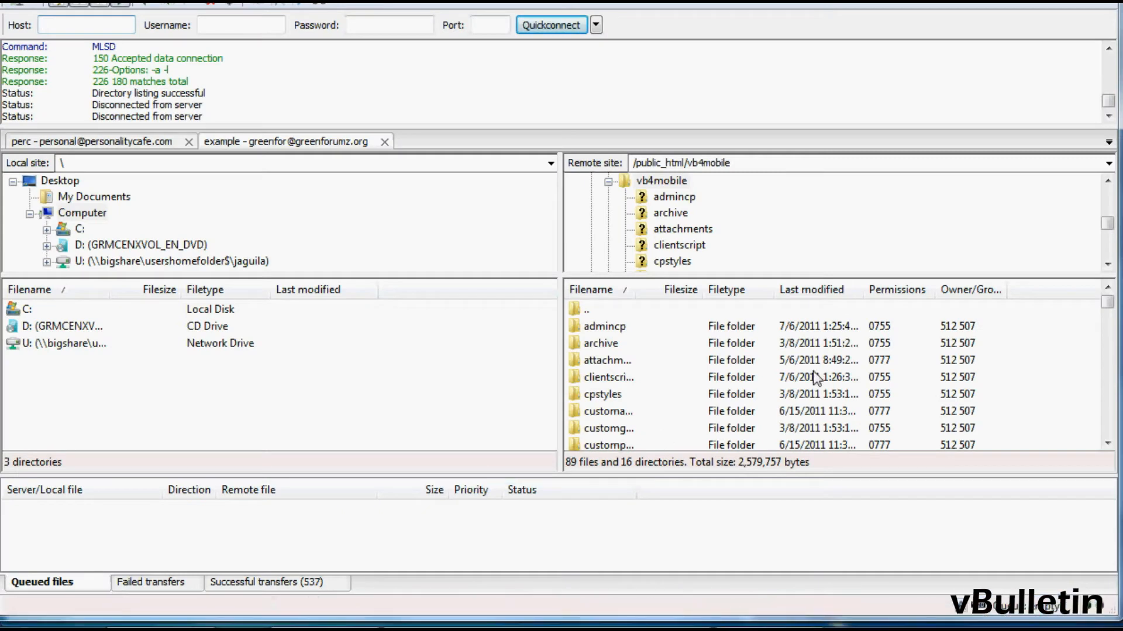
{"action": "left_click", "coordinate": [86, 25]}
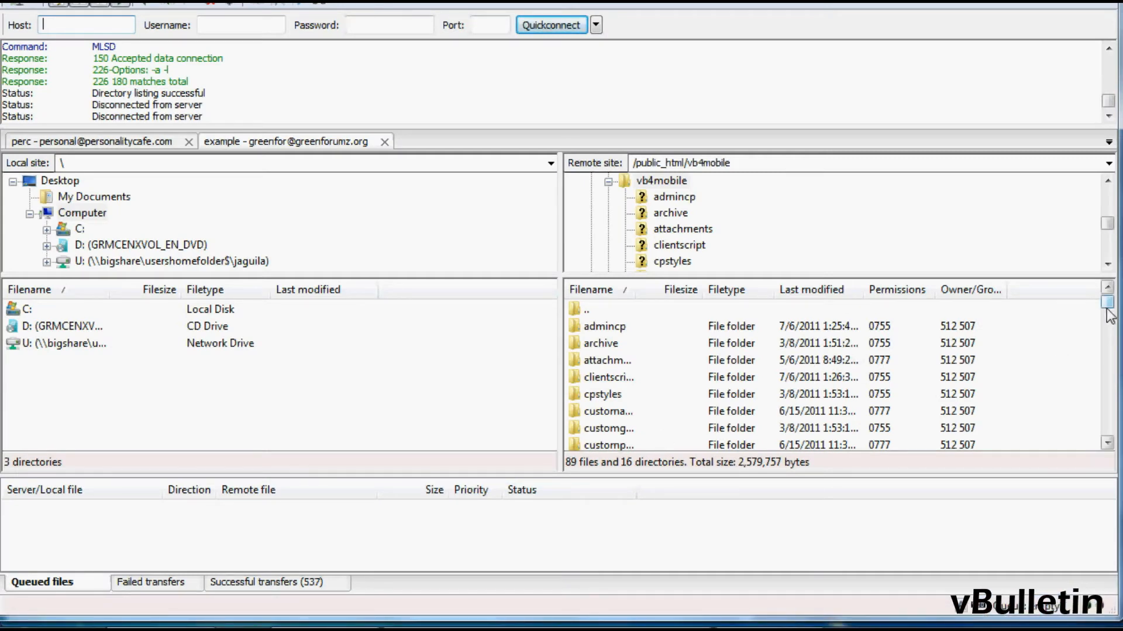
{"action": "scroll", "scroll_direction": "down", "scroll_amount": 3}
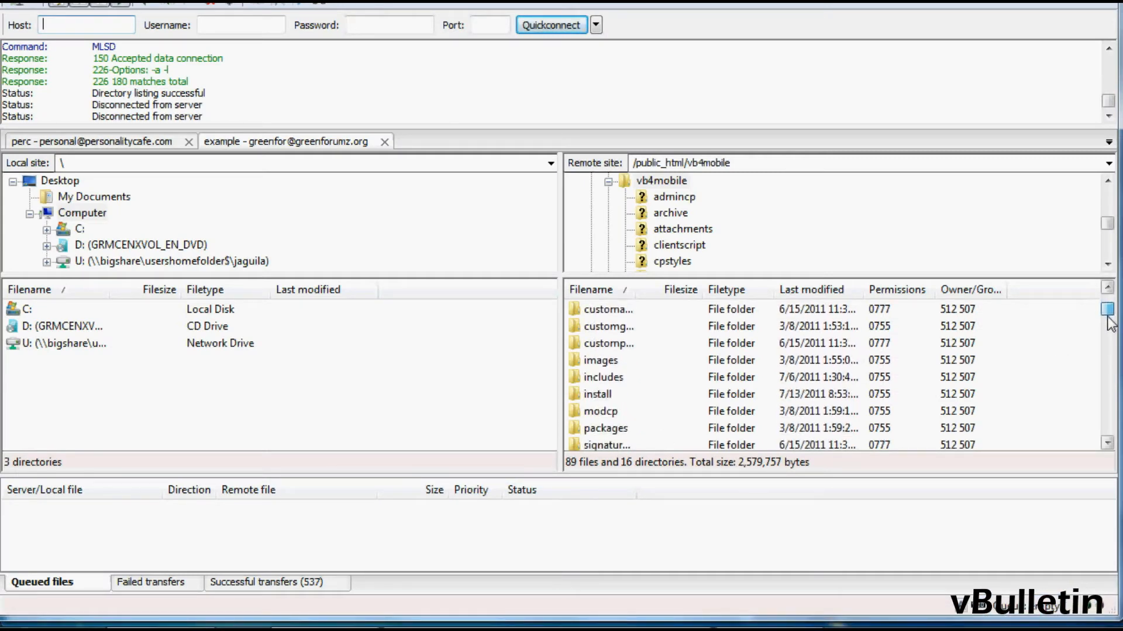
{"action": "left_click", "coordinate": [600, 360]}
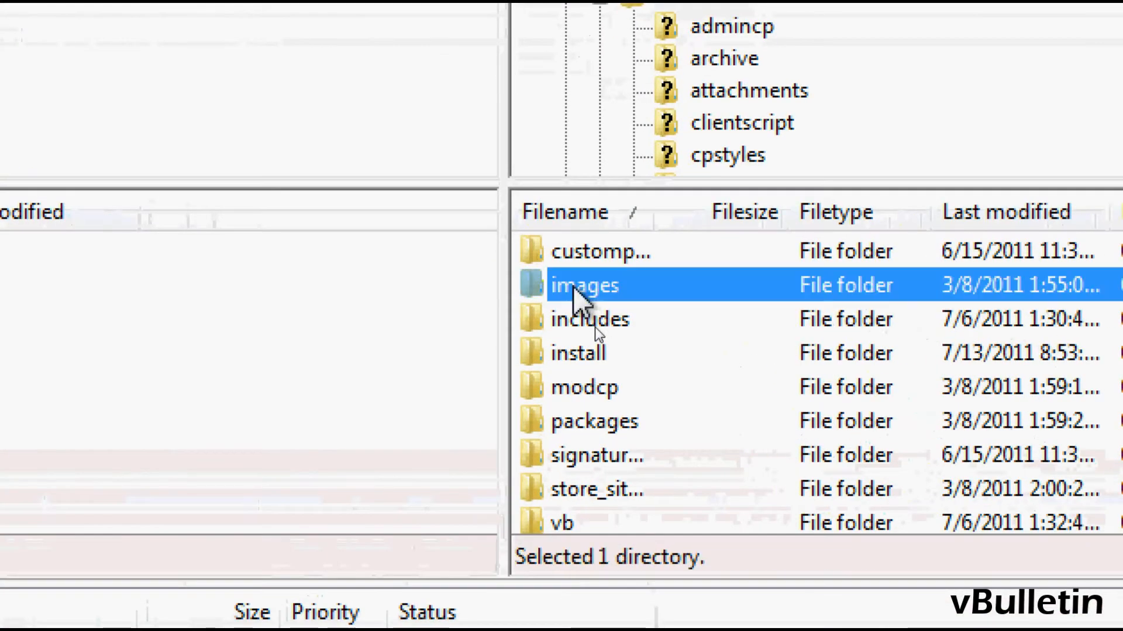
{"action": "double_click", "coordinate": [585, 285]}
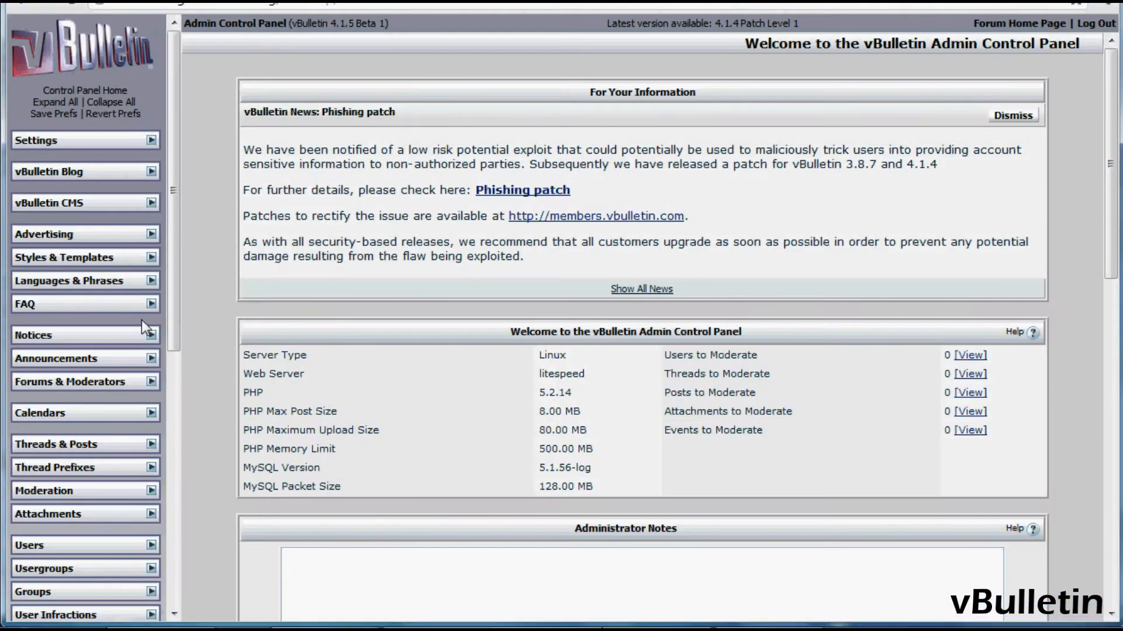
- Scroll the Admin CP sidebar to Smilies and open Add New Smilie
{"action": "scroll", "scroll_direction": "down", "scroll_amount": 3}
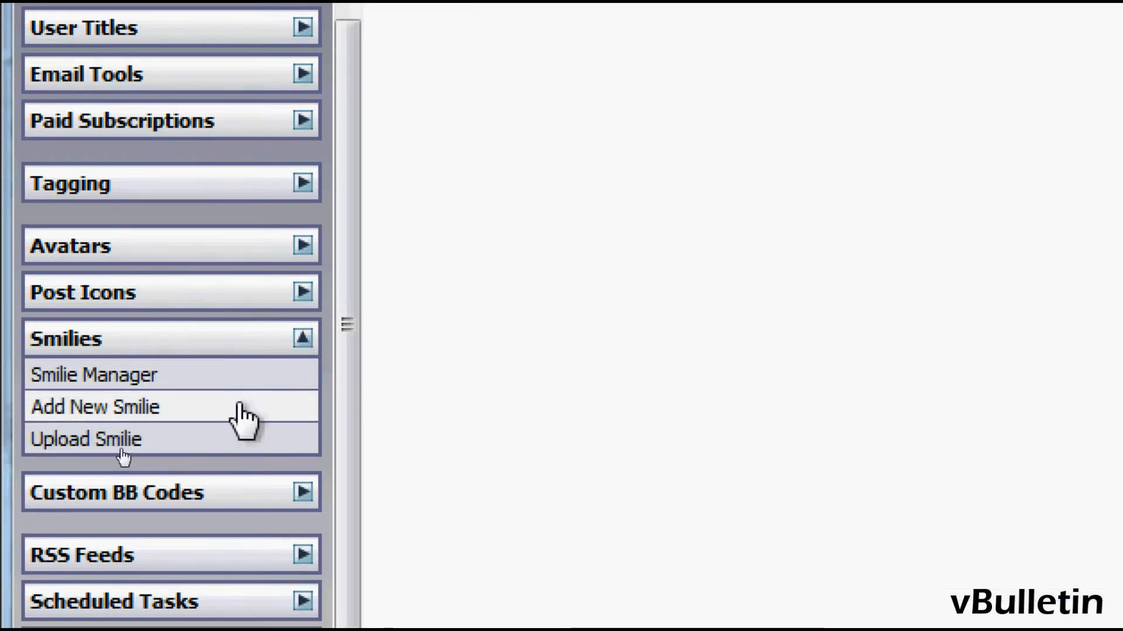
{"action": "left_click", "coordinate": [92, 407]}
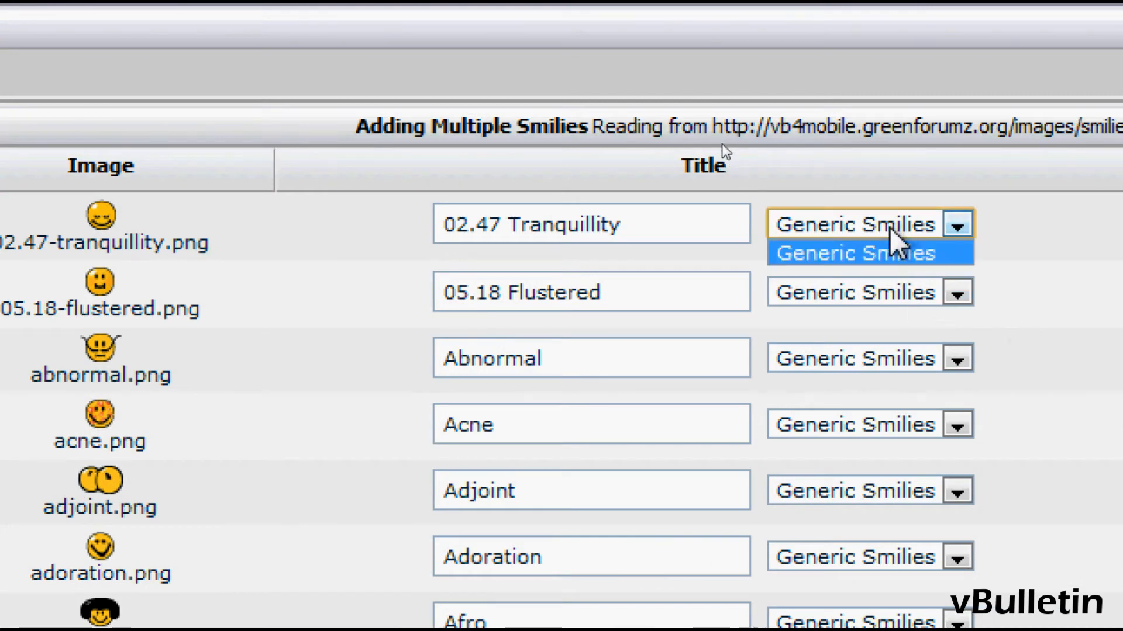
- Scroll across the Adding Multiple Smilies table listing images from images/smilies
{"action": "scroll", "scroll_direction": "right", "scroll_amount": 3}
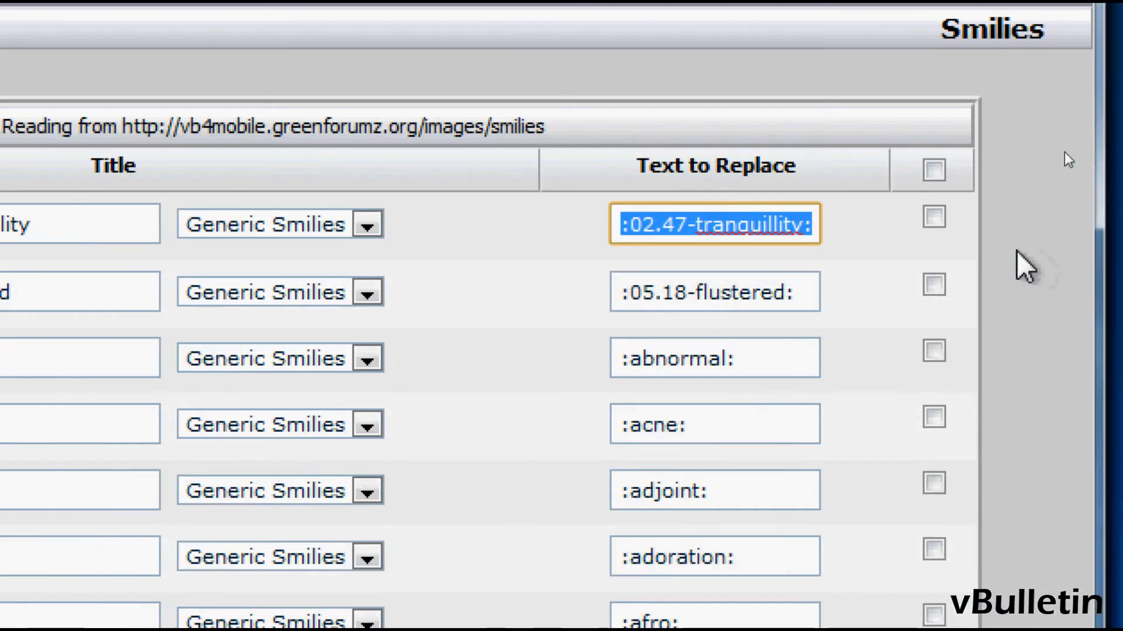
- Tick 02.47 Tranquillity and other smilies on the first page and another smilie on a second page
{"action": "left_click", "coordinate": [932, 217]}
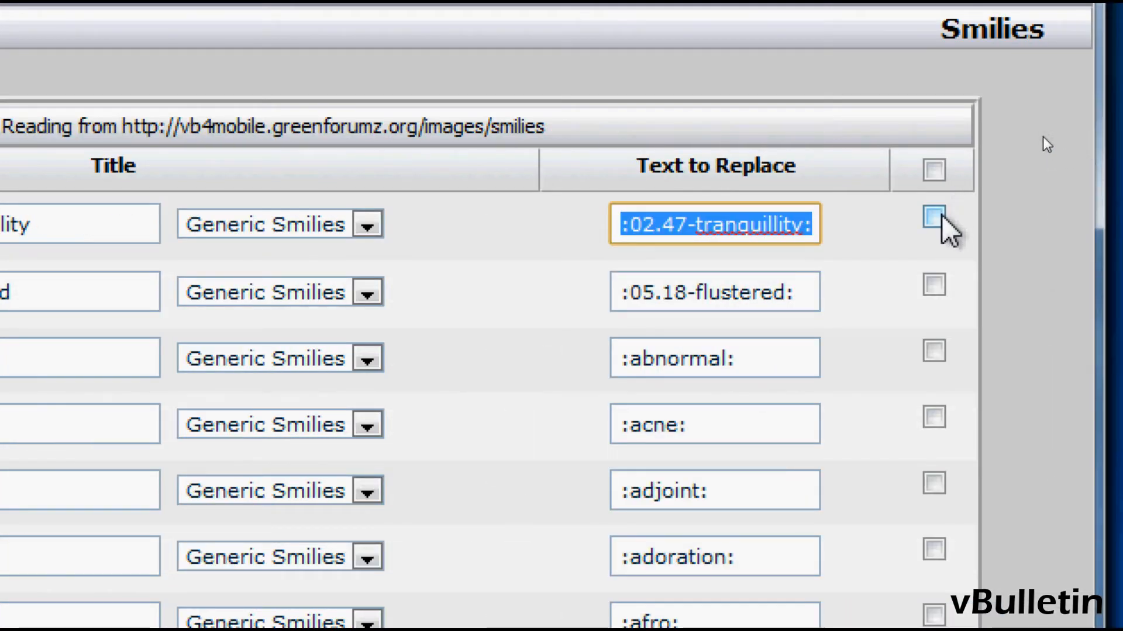
{"action": "left_click", "coordinate": [931, 223]}
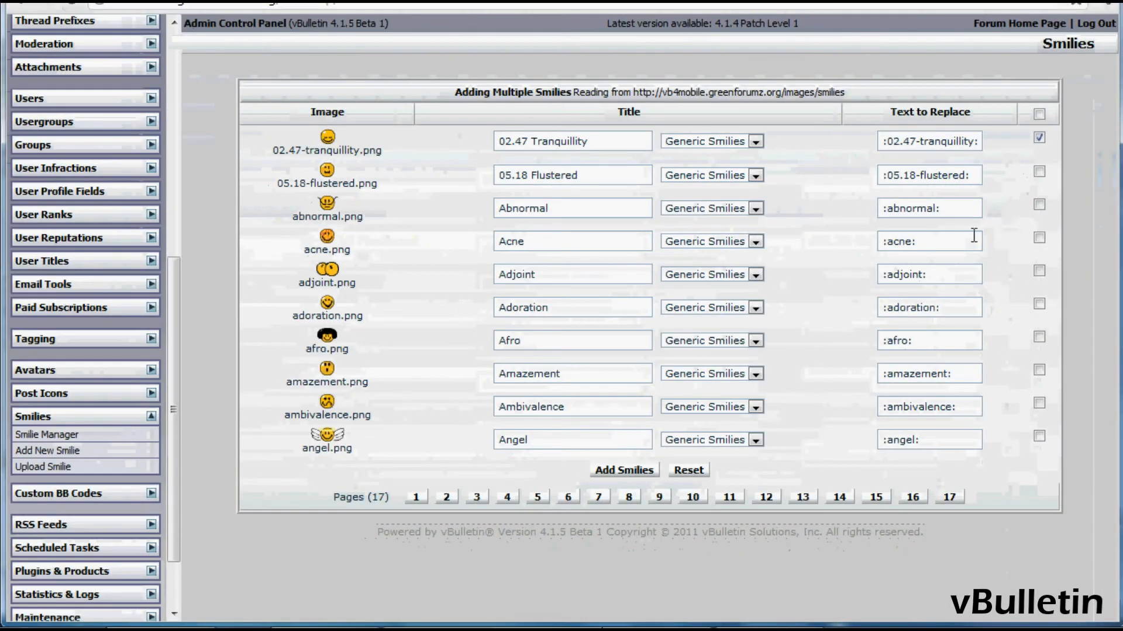
{"action": "left_click", "coordinate": [1039, 274]}
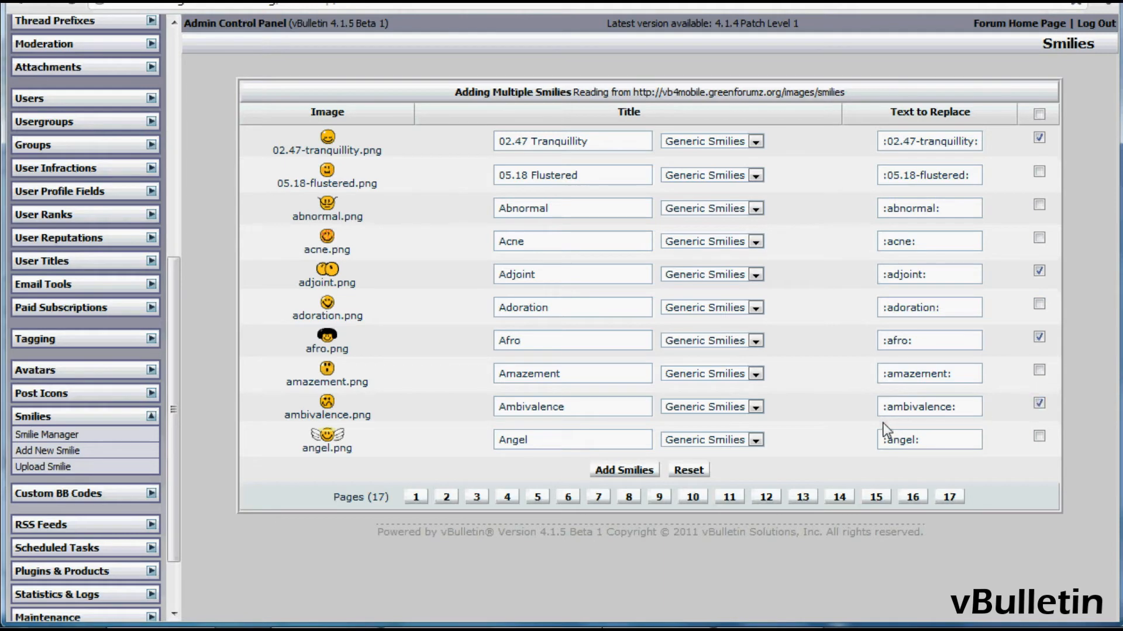
{"action": "left_click", "coordinate": [444, 497]}
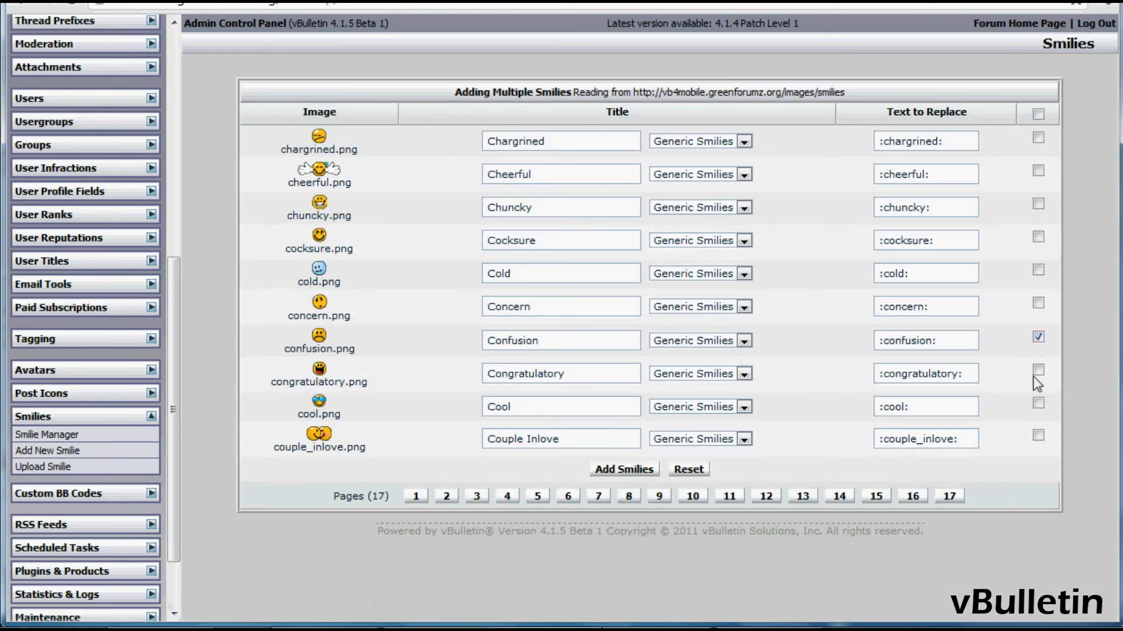
{"action": "left_click", "coordinate": [1039, 404]}
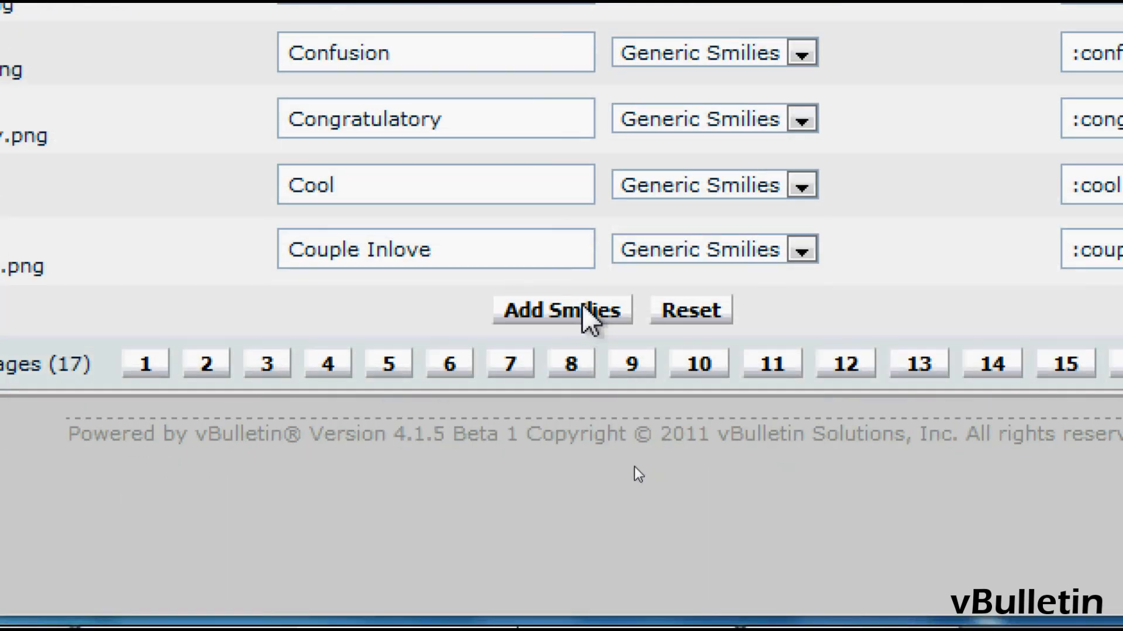
- Add the ticked smilies, with two reported as processed okay
{"action": "left_click", "coordinate": [560, 310]}
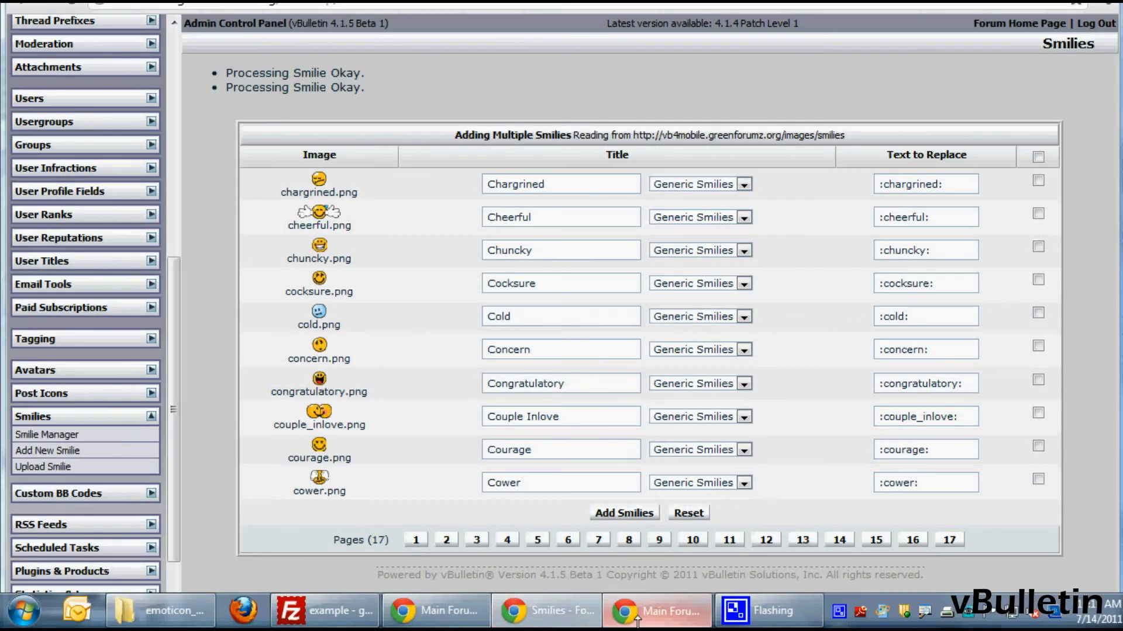